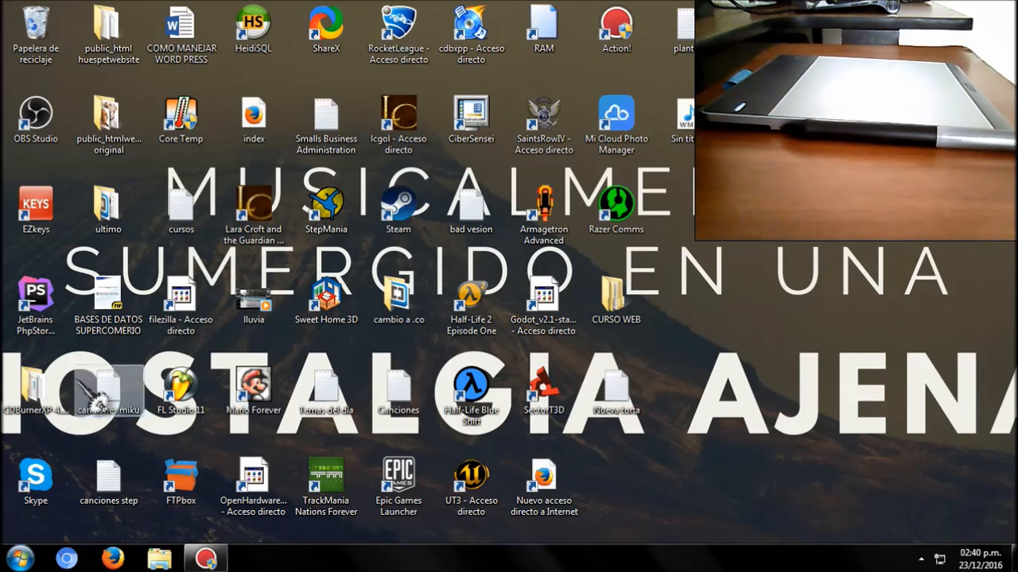
- Launch Wacom Tablet Properties from Start and dismiss the no-tablet-found error
left_click(19, 556)
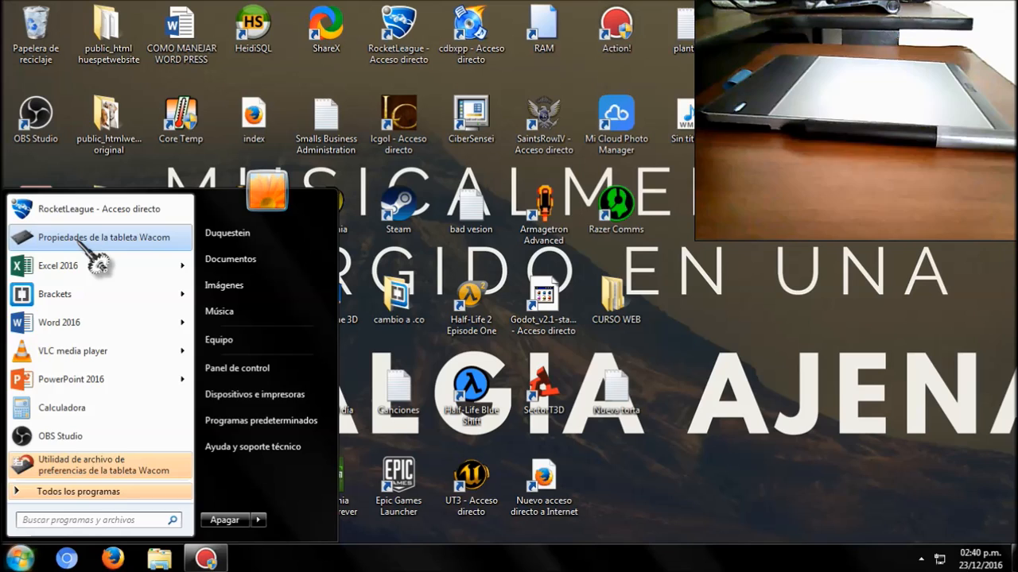
left_click(103, 237)
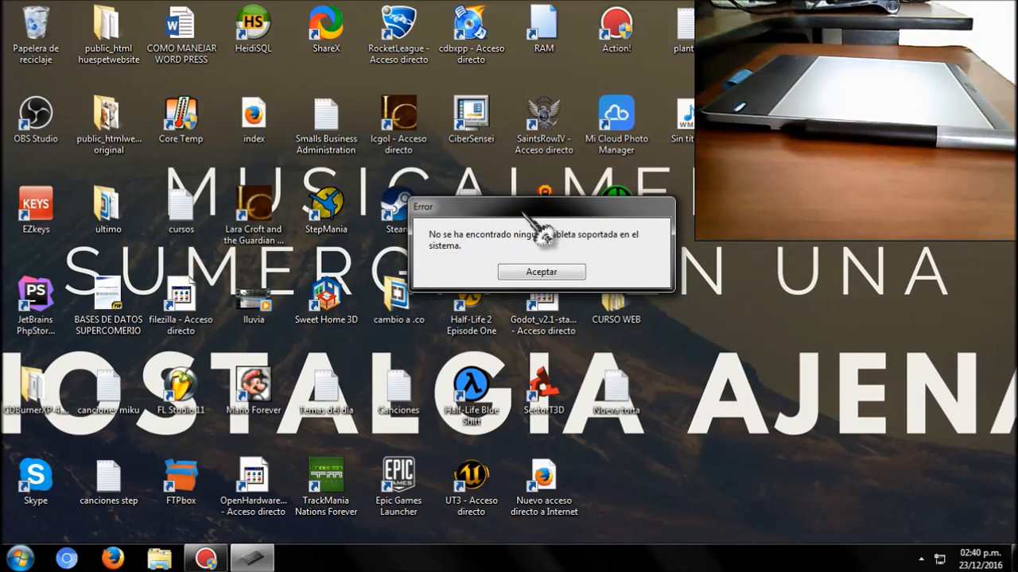
mouse_move(433, 251)
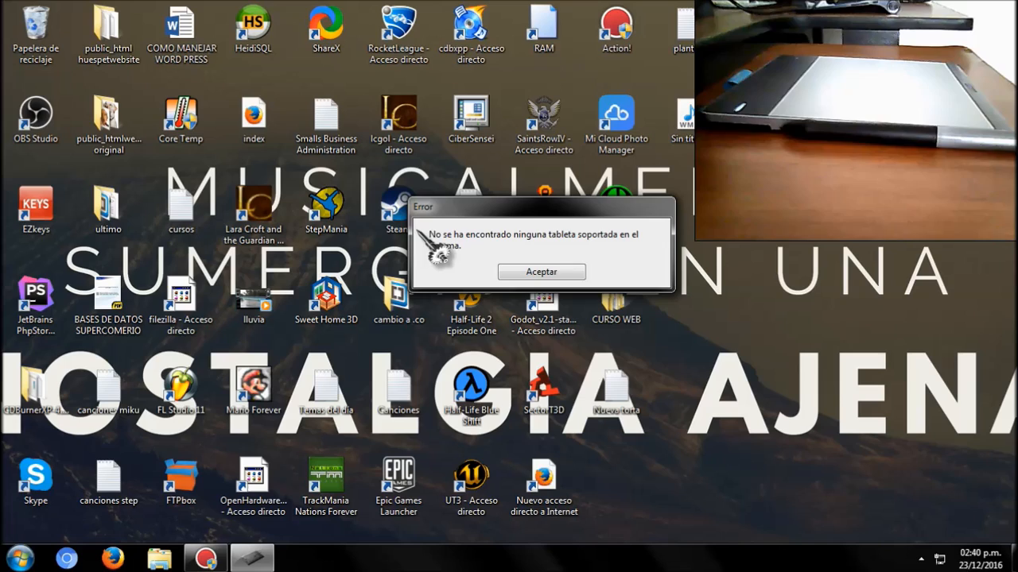
mouse_move(496, 230)
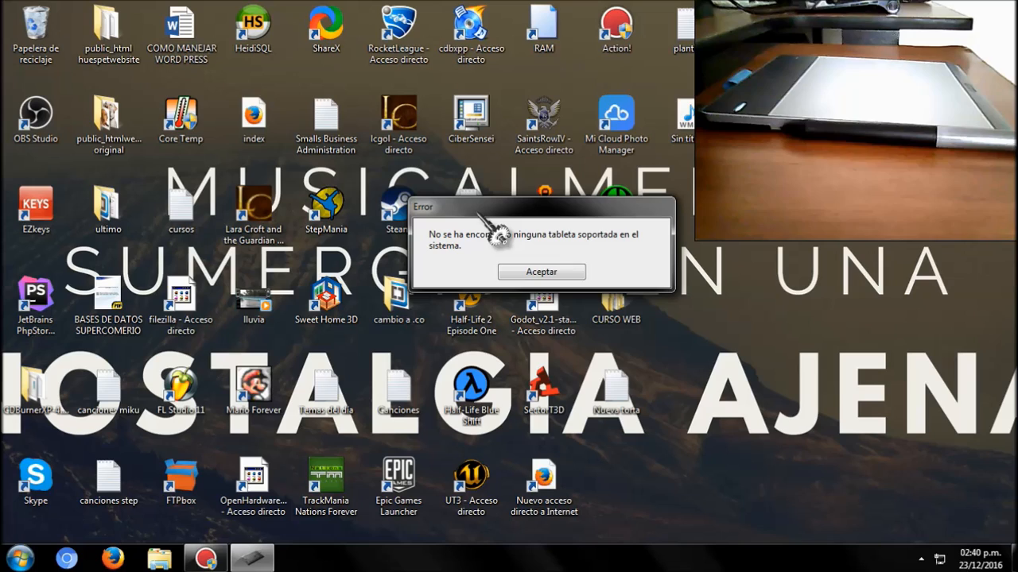
mouse_move(540, 272)
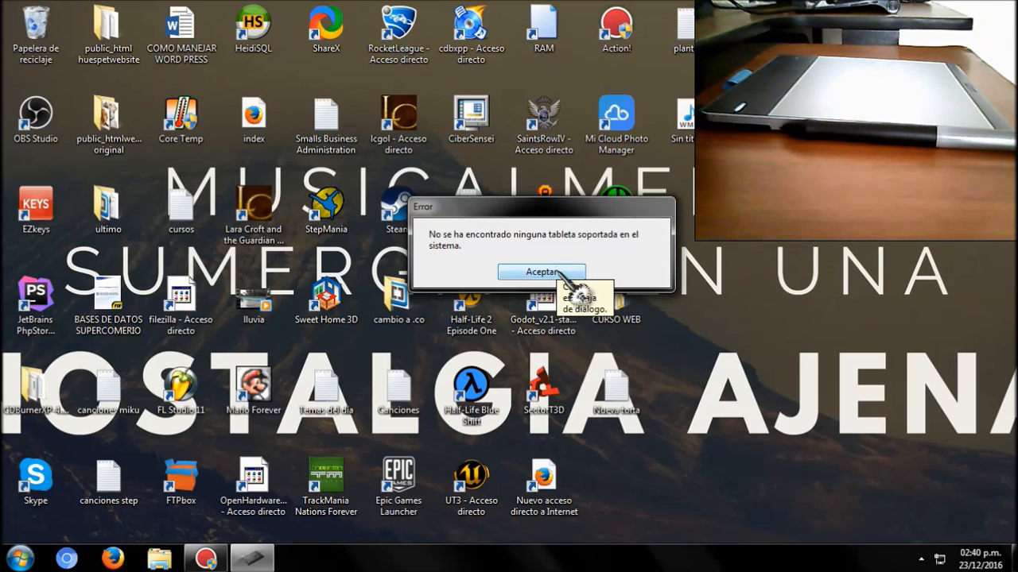
left_click(540, 271)
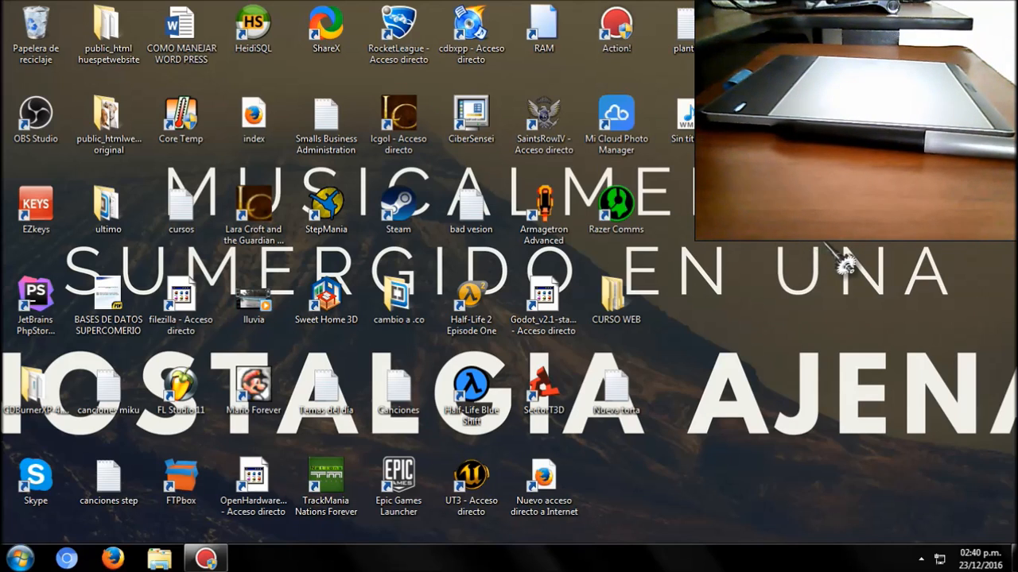
- Uninstall Tableta Wacom from Programs and Features and confirm removal with Sí
left_click(14, 556)
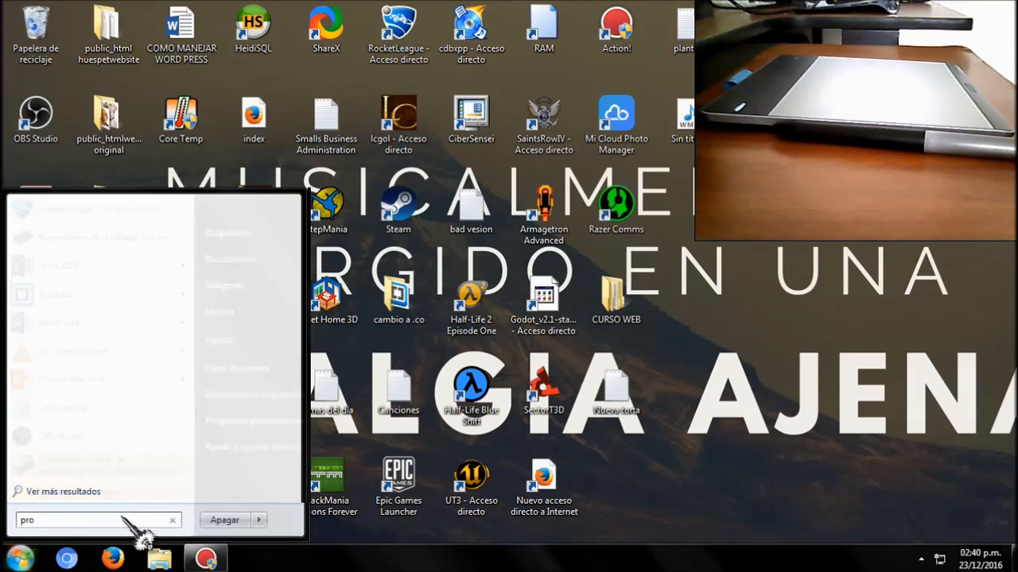
type("gra")
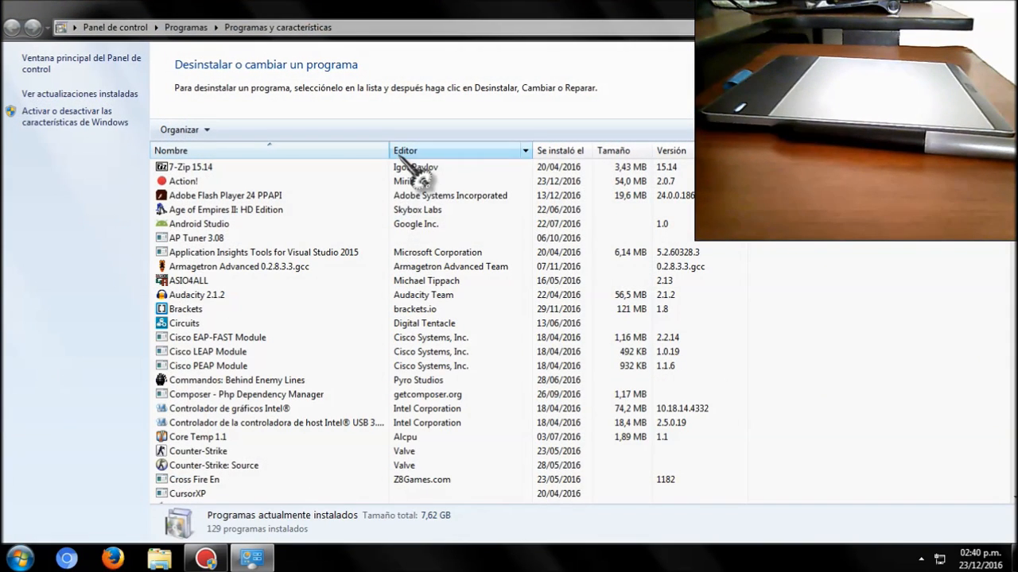
left_click(200, 294)
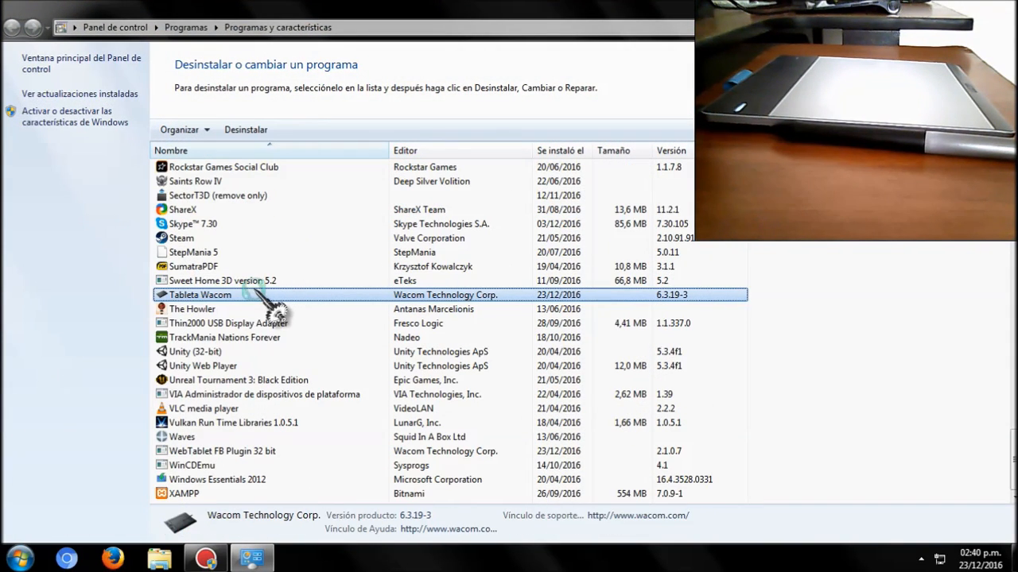
left_click(245, 131)
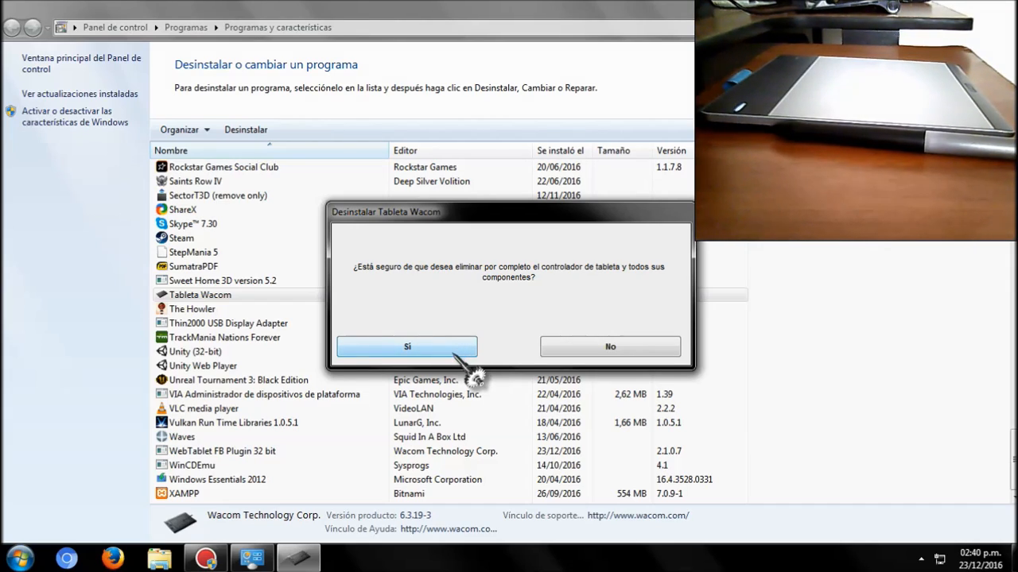
left_click(407, 347)
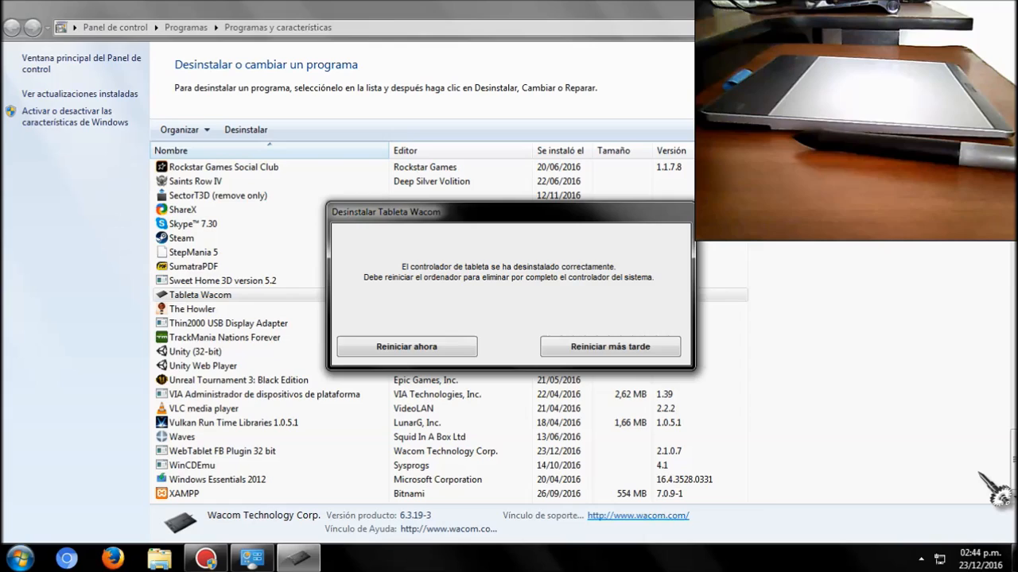
mouse_move(804, 378)
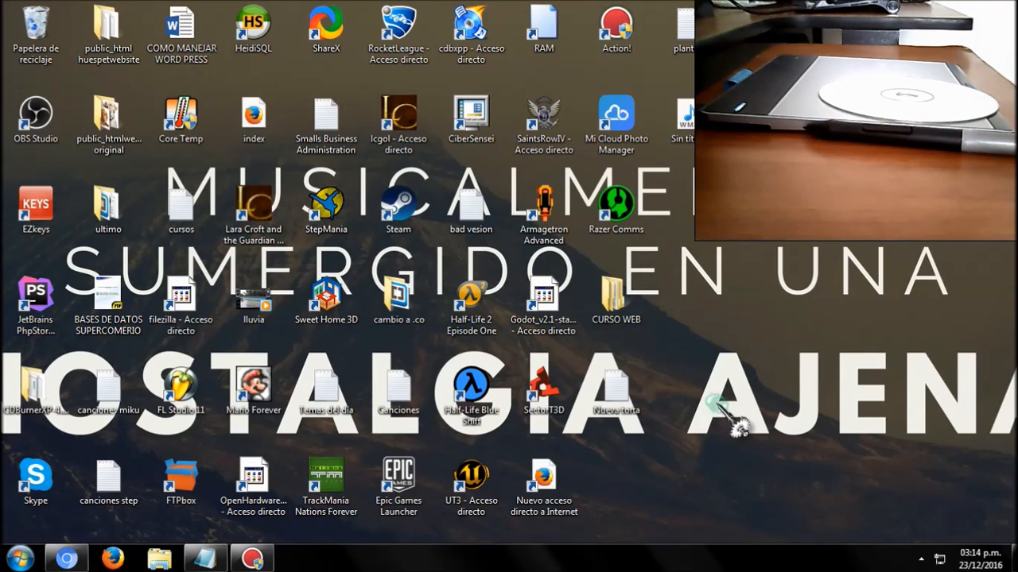
- Read the 'bad vesion' note (6.3.19-3 bad, 6.3.8 good) and select its mega.nz link
double_click(470, 204)
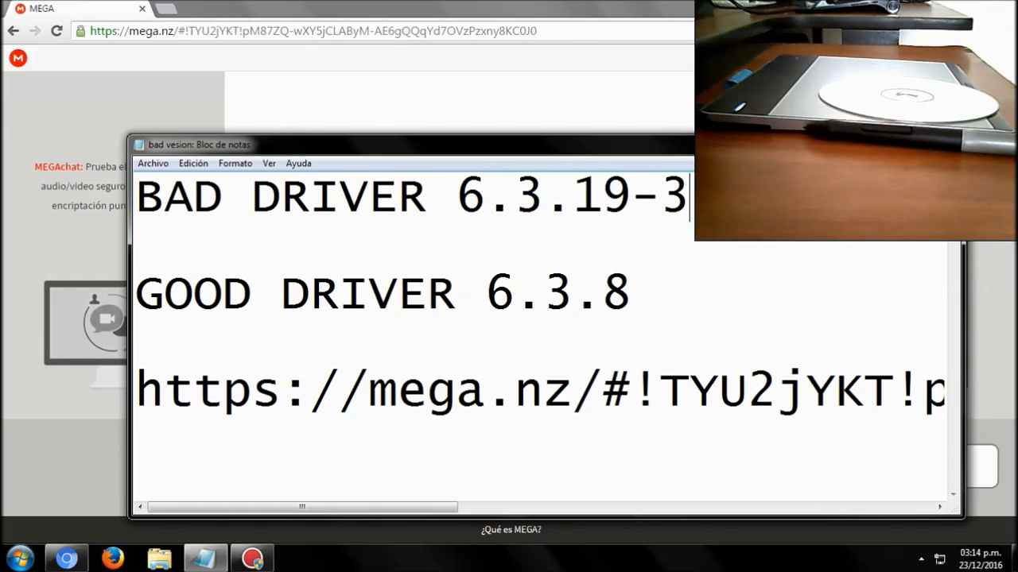
left_click_drag(483, 294, 601, 294)
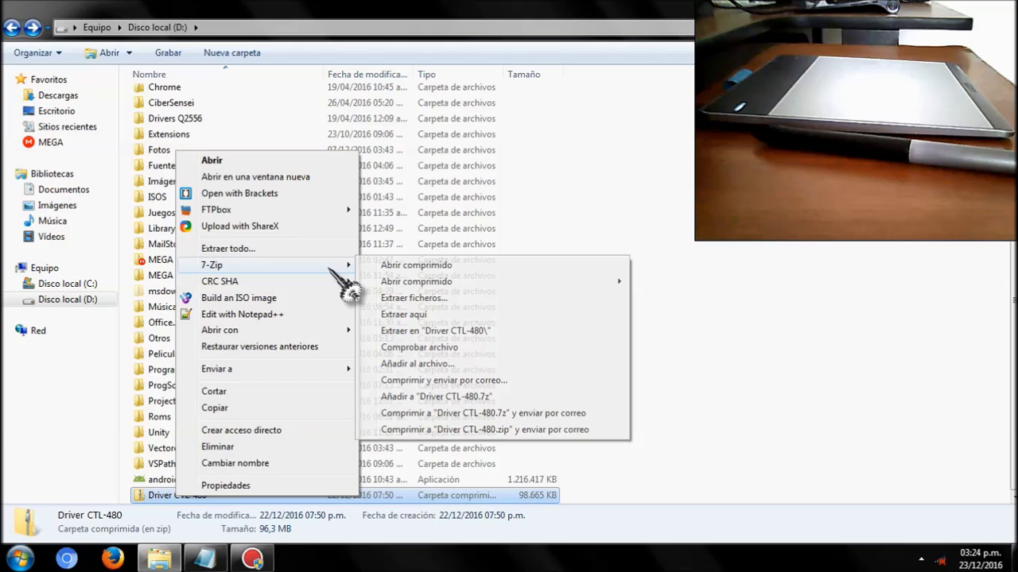
mouse_move(436, 330)
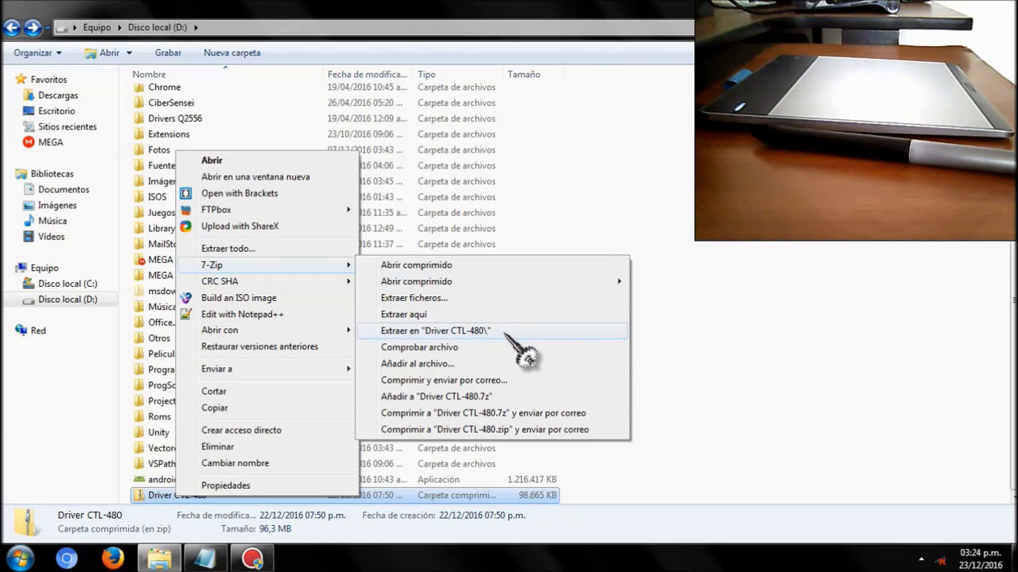
- Extract Driver CTL-480 with 7-Zip and select the Startup installer in its wacom driver folder
left_click(435, 331)
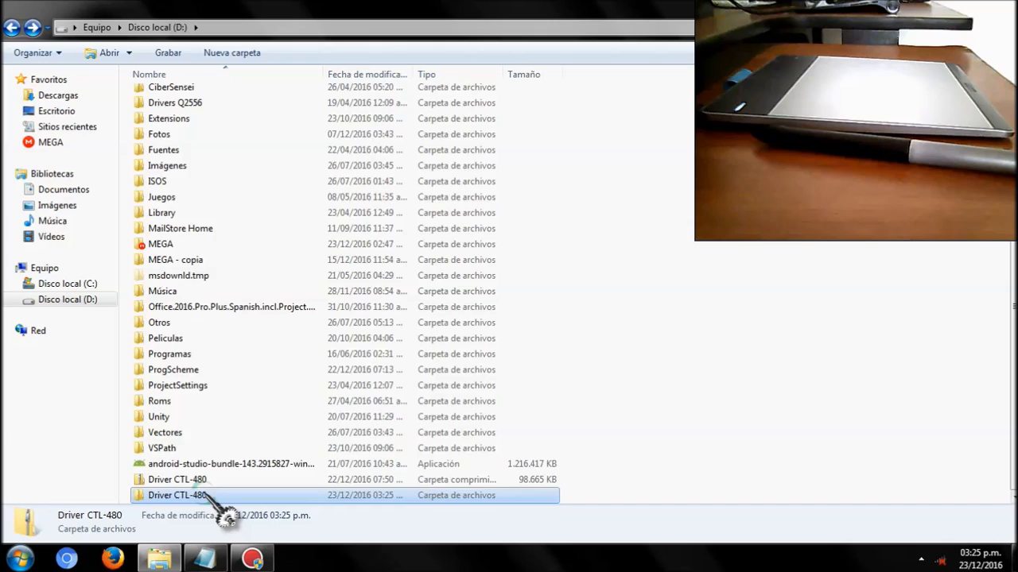
double_click(177, 496)
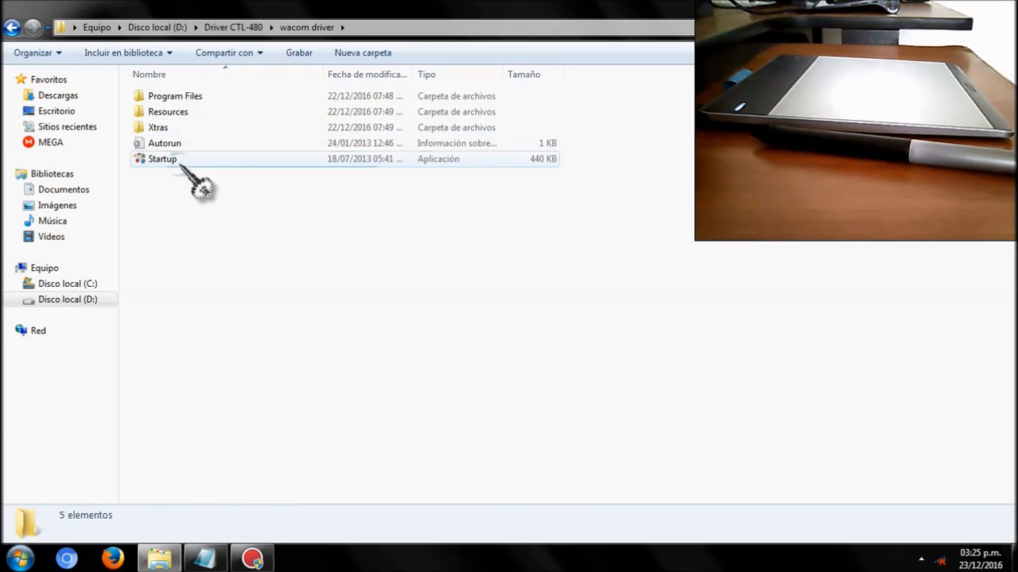
left_click(162, 159)
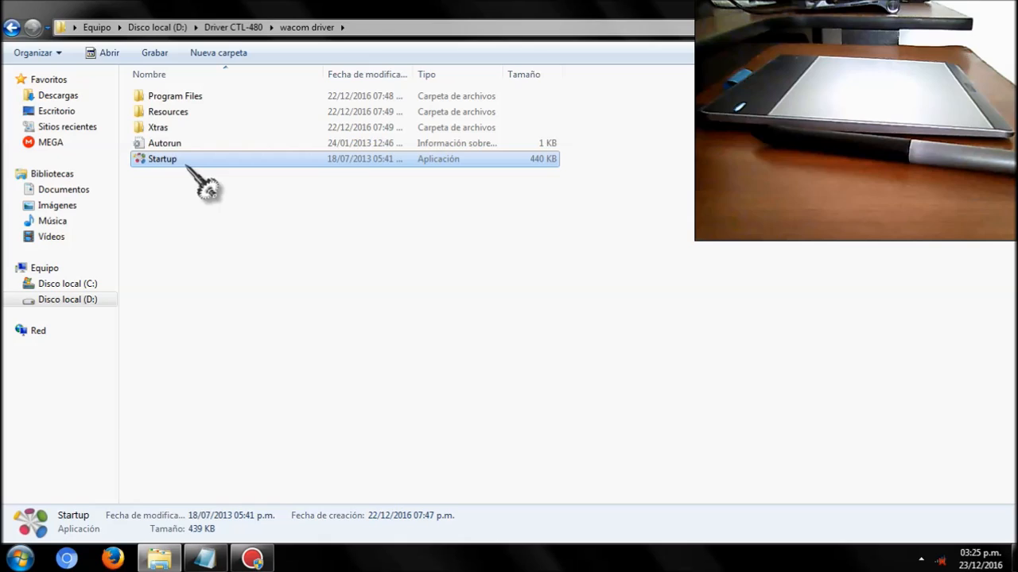
mouse_move(382, 231)
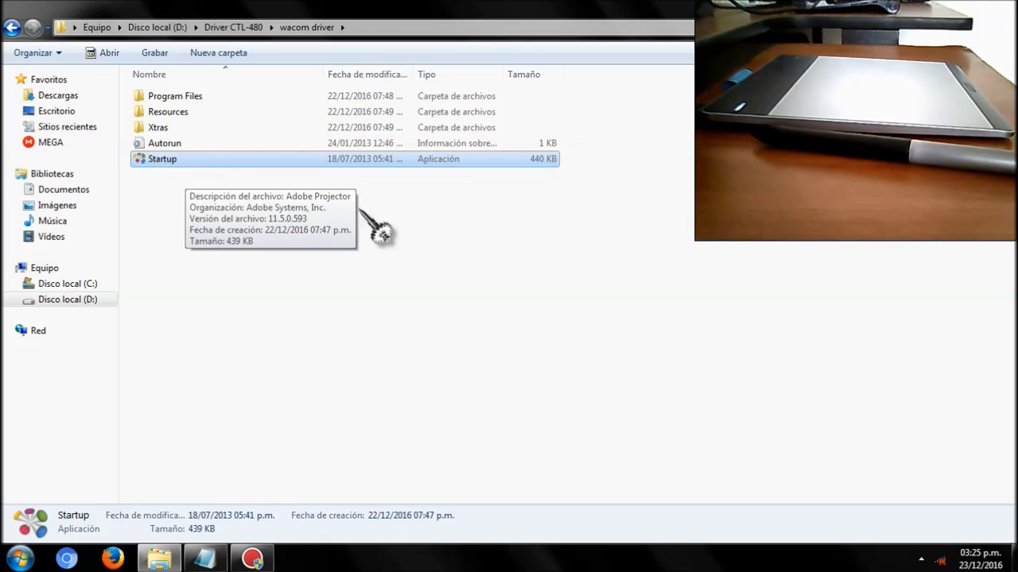
mouse_move(458, 267)
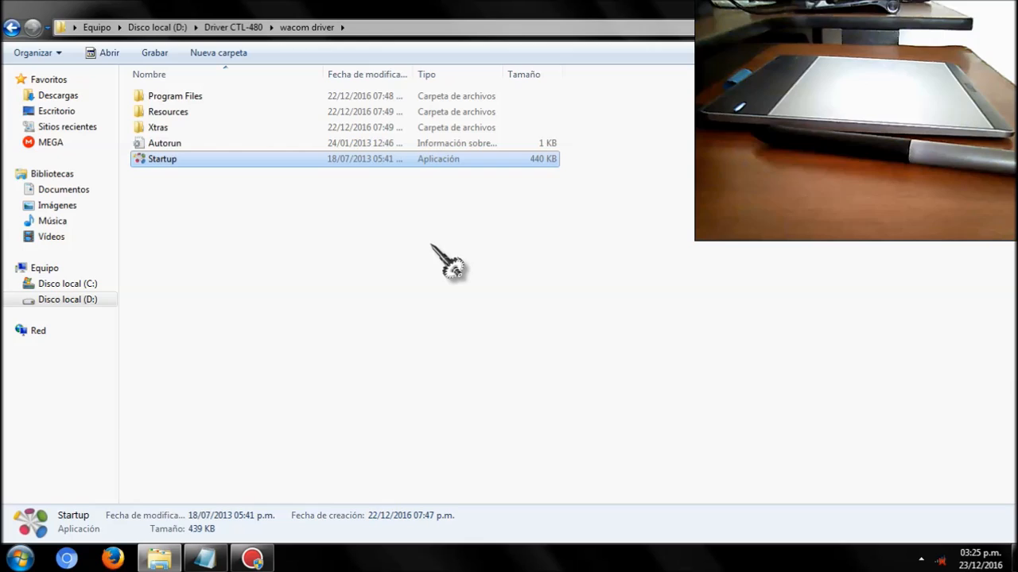
mouse_move(279, 191)
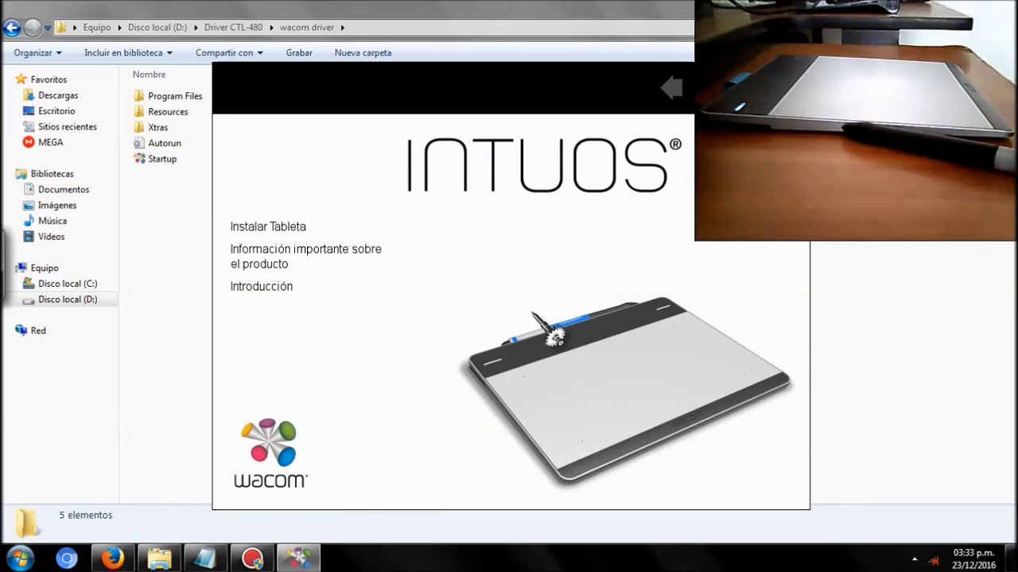
- Run Instalar Tableta and continue until the Wacom Intuos 6.3.8 driver finishes installing
left_click(267, 225)
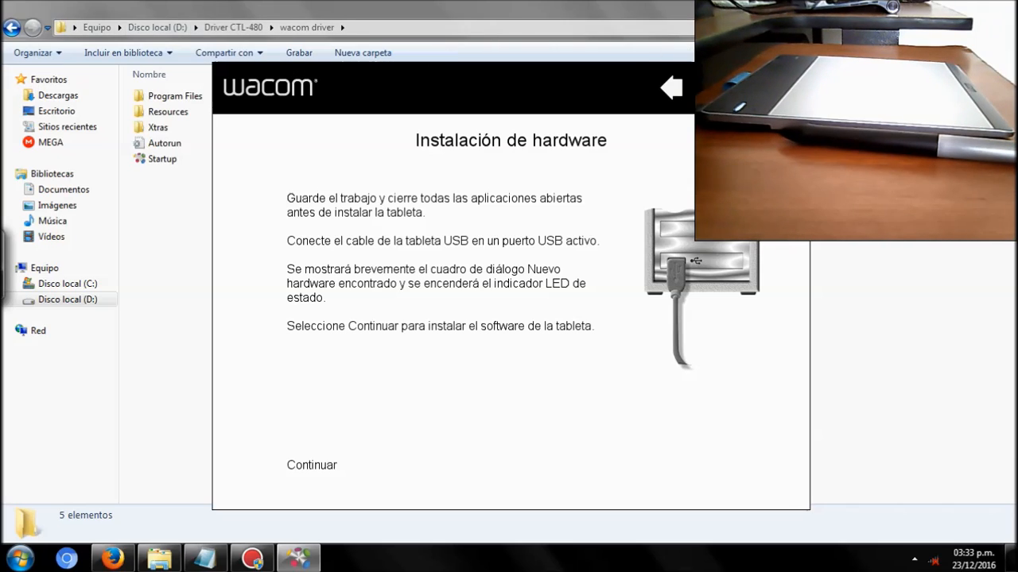
left_click(312, 464)
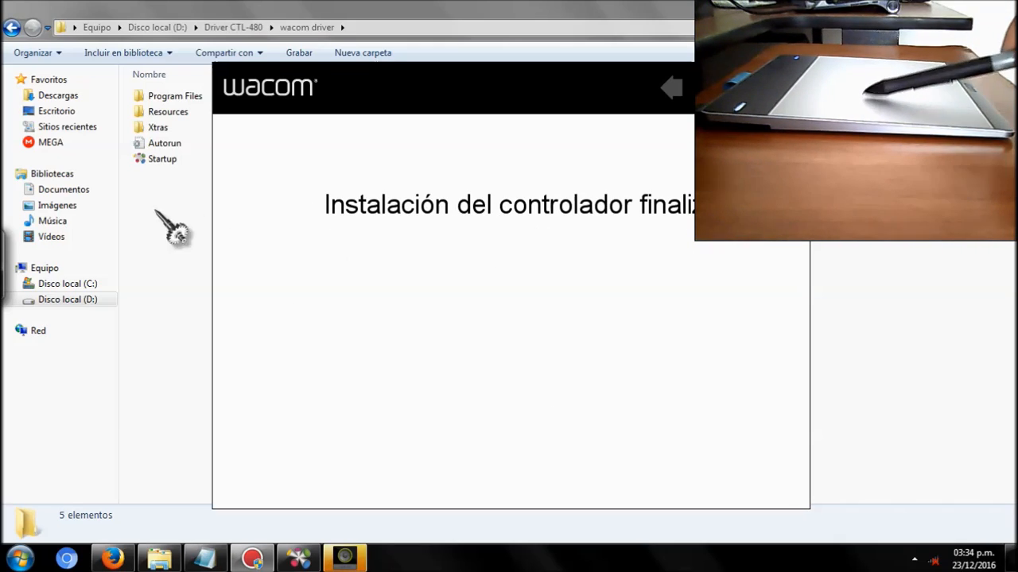
mouse_move(592, 273)
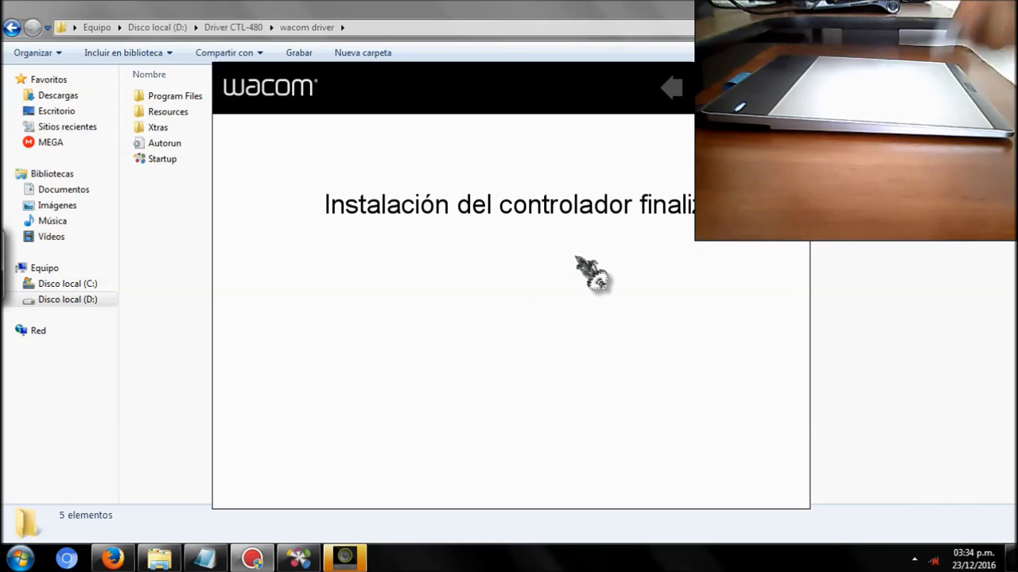
- Launch Propiedades de la tableta Wacom from Start, now showing ExpressKeys settings
left_click(20, 558)
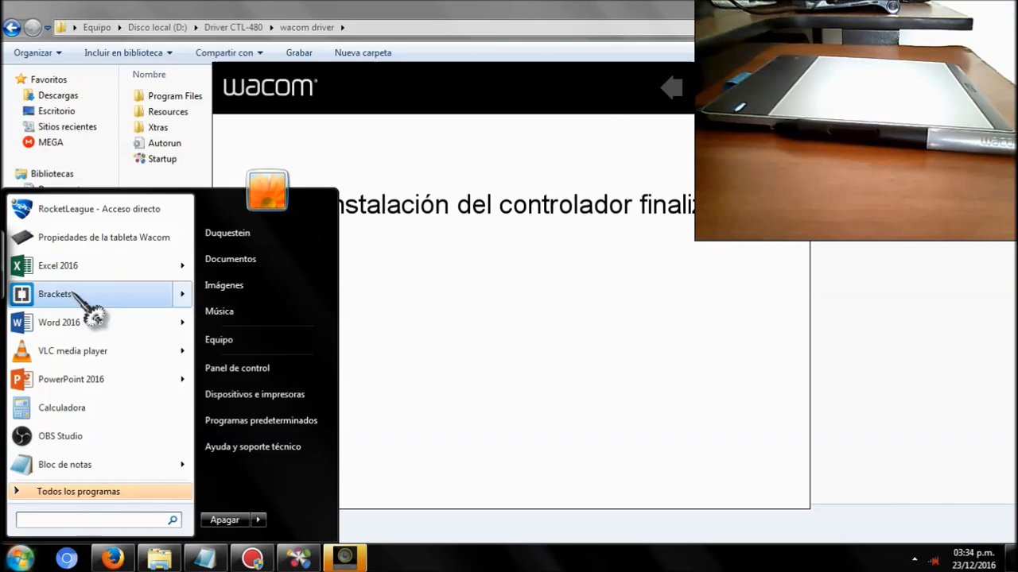
left_click(103, 237)
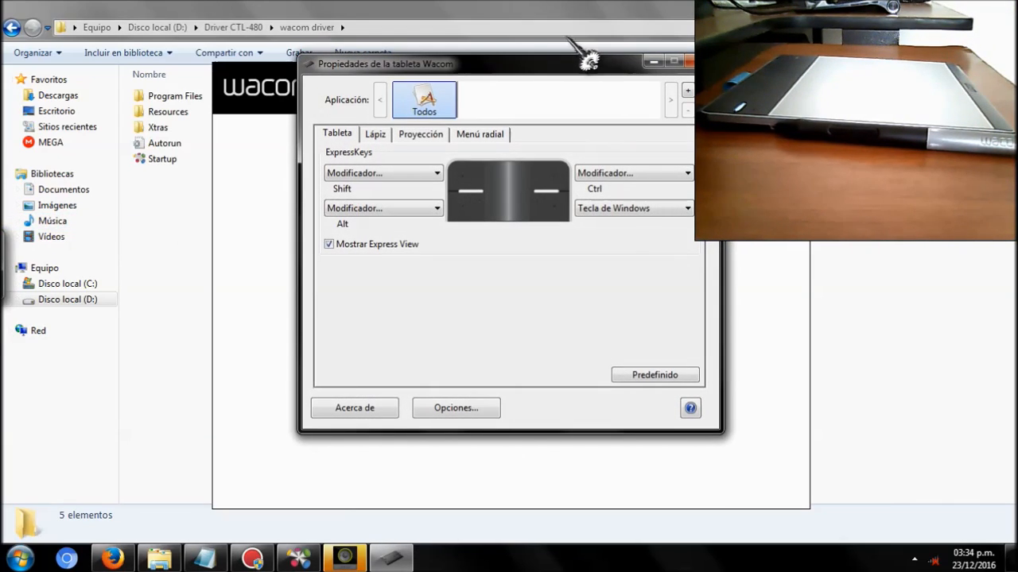